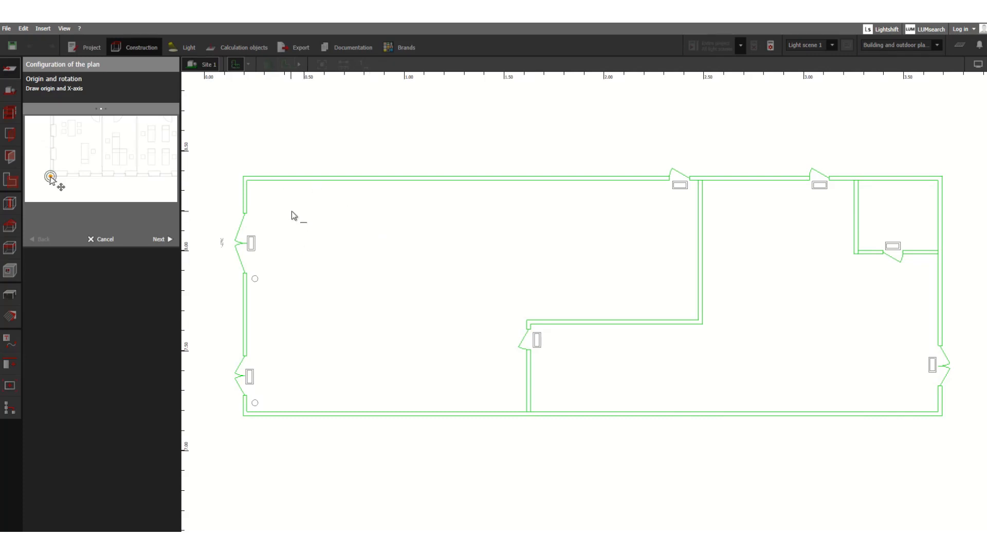
Place the plan origin just below its lower-left corner and fix a horizontal X-axis
click(80, 178)
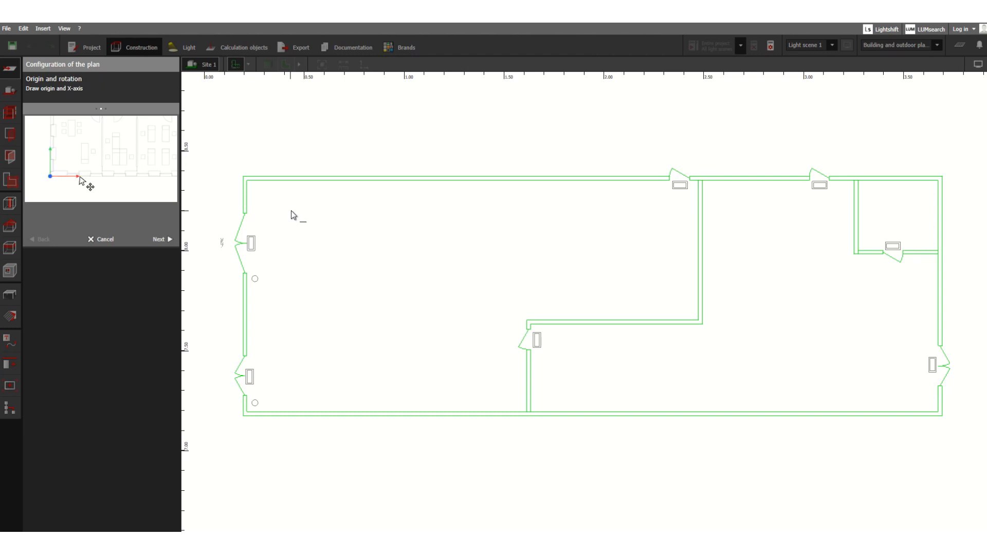
click(51, 176)
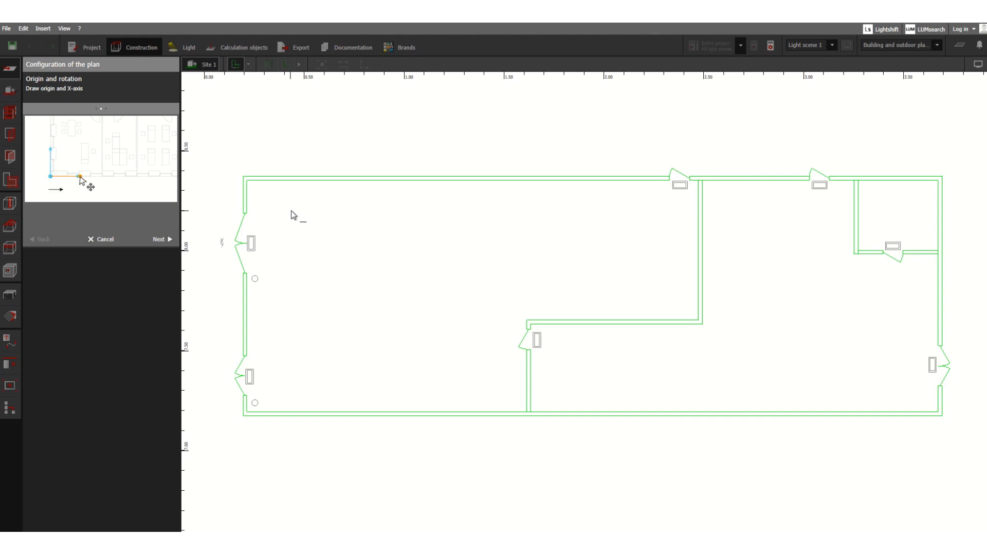
click(79, 177)
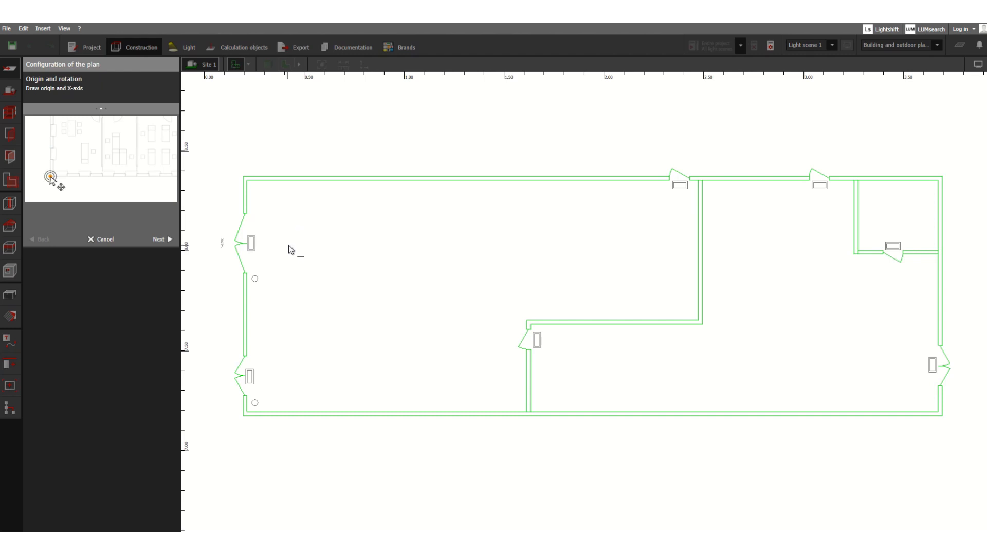
drag(52, 176, 81, 177)
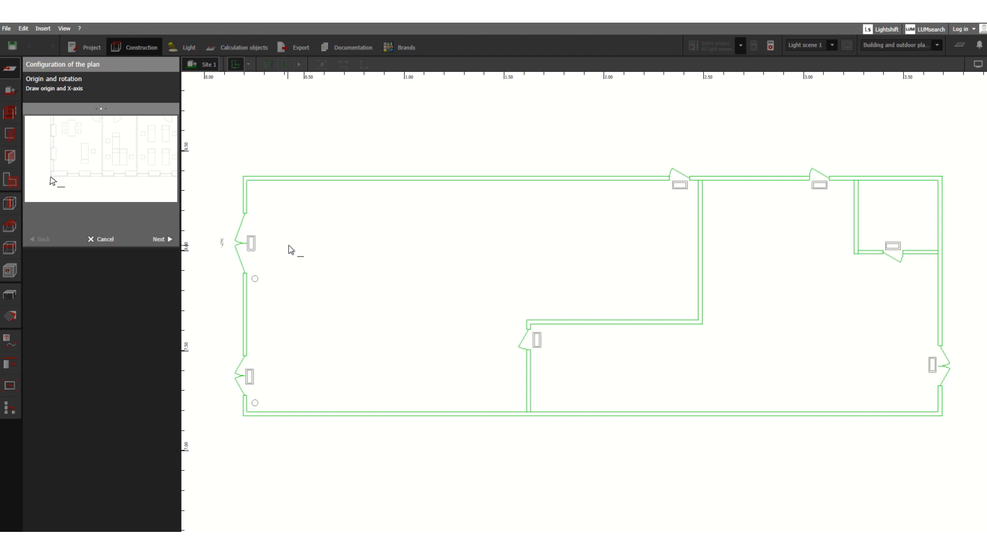
click(51, 178)
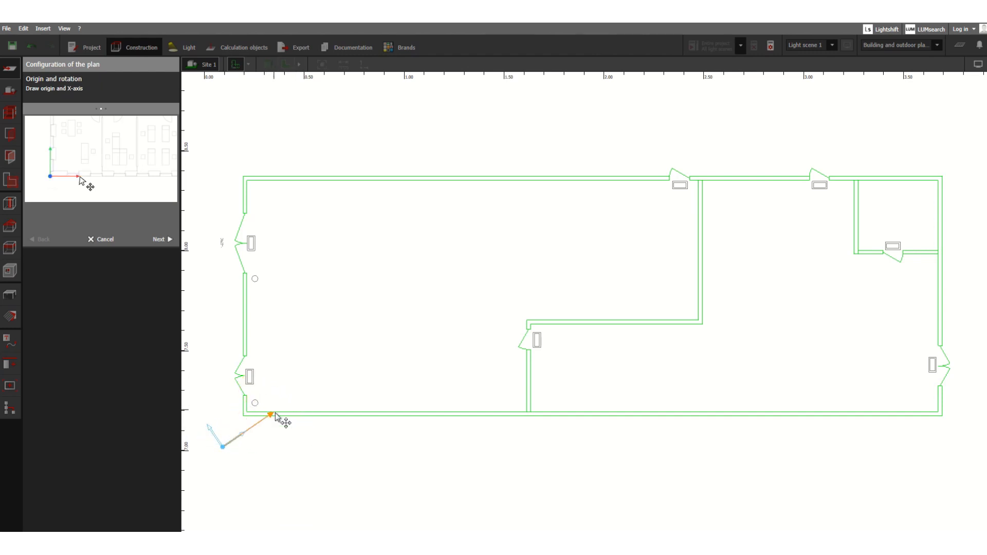
drag(275, 417, 301, 461)
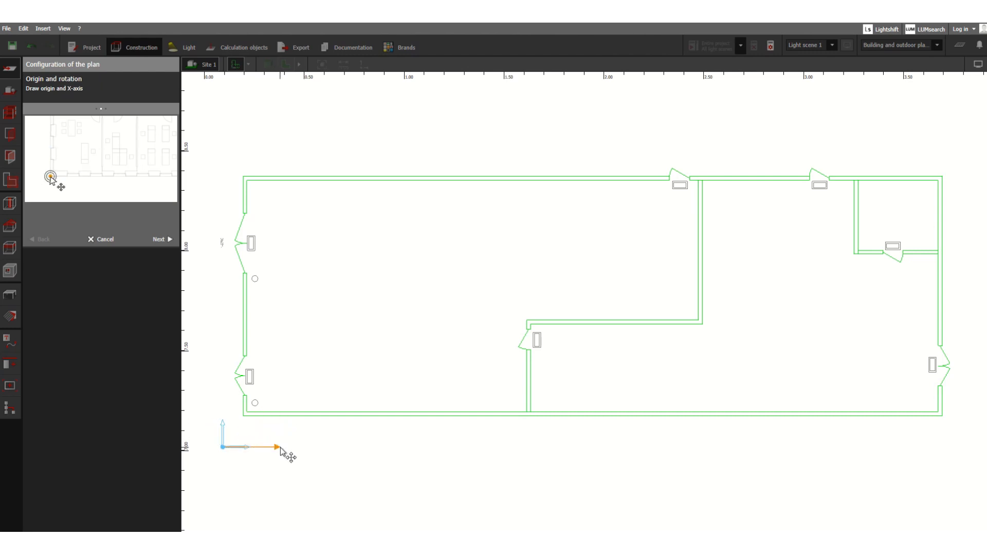
click(160, 239)
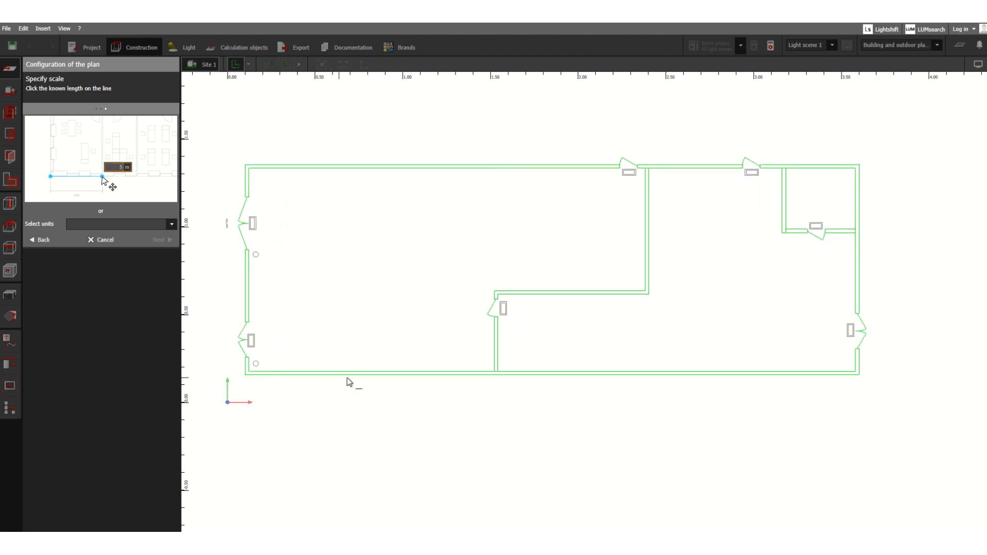
text(5.200)
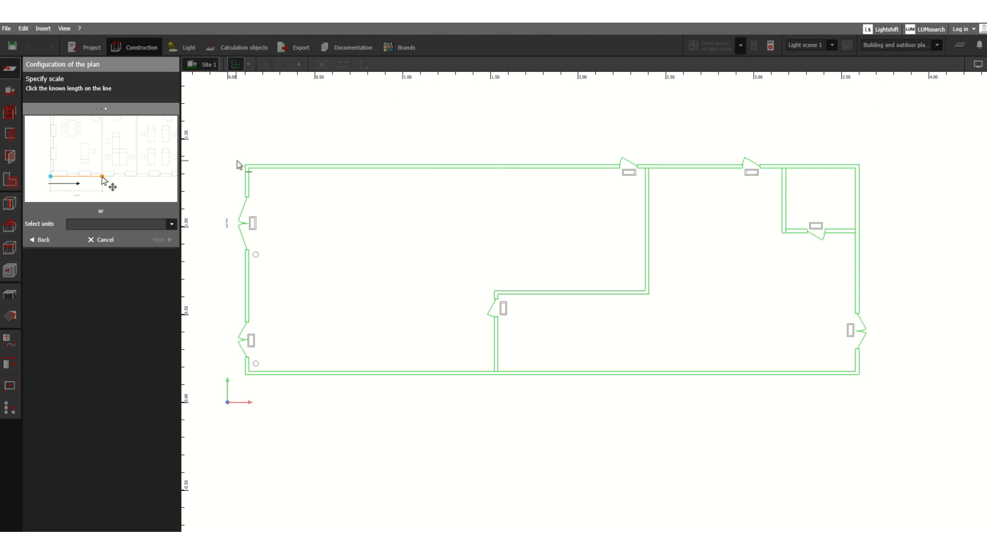
click(102, 177)
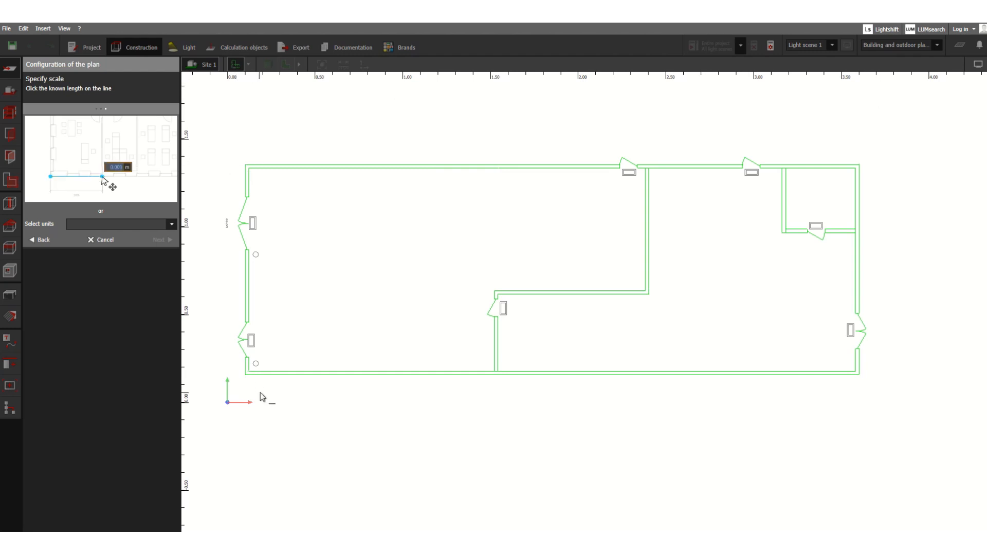
text(5)
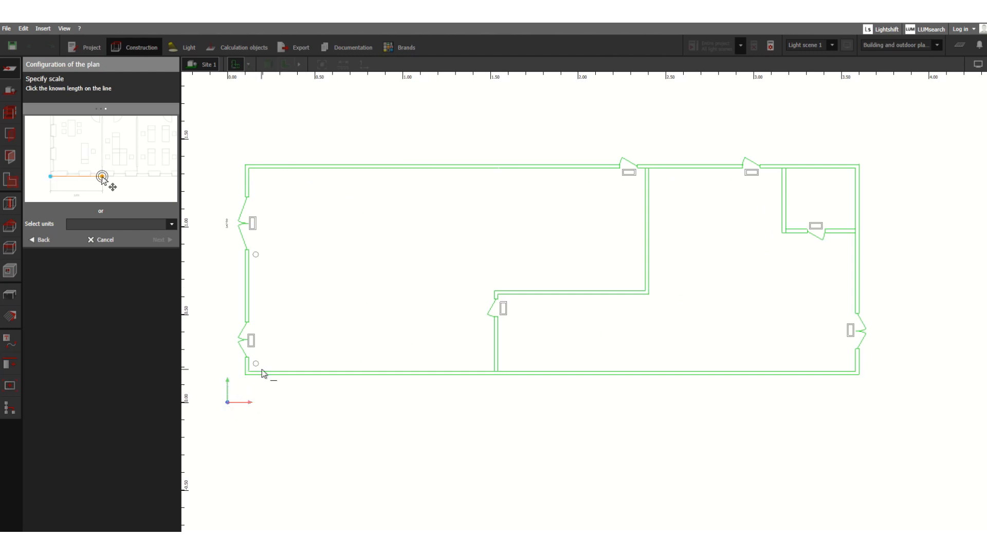
click(102, 176)
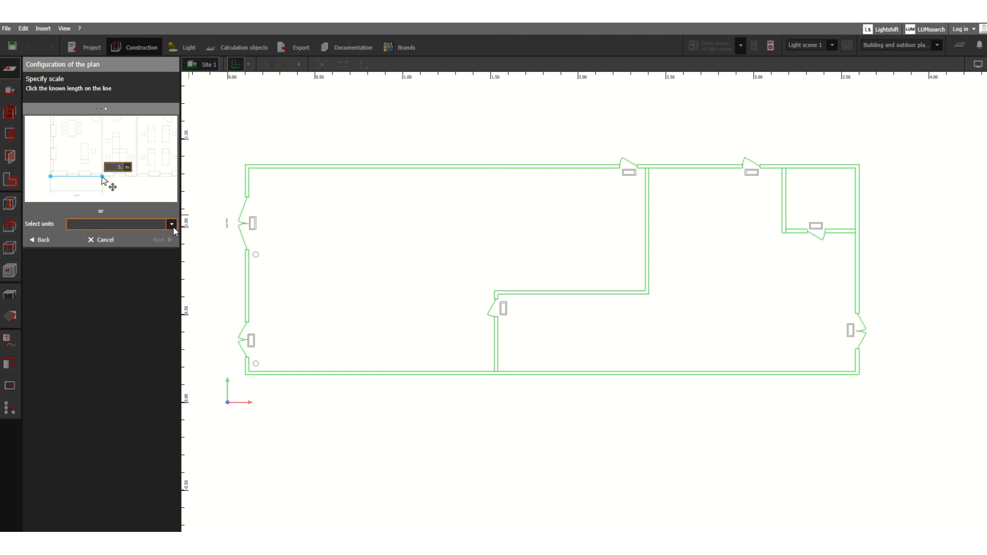
Enter 5.20, set the plan units to Millimeter, and finish the plan configuration
click(171, 223)
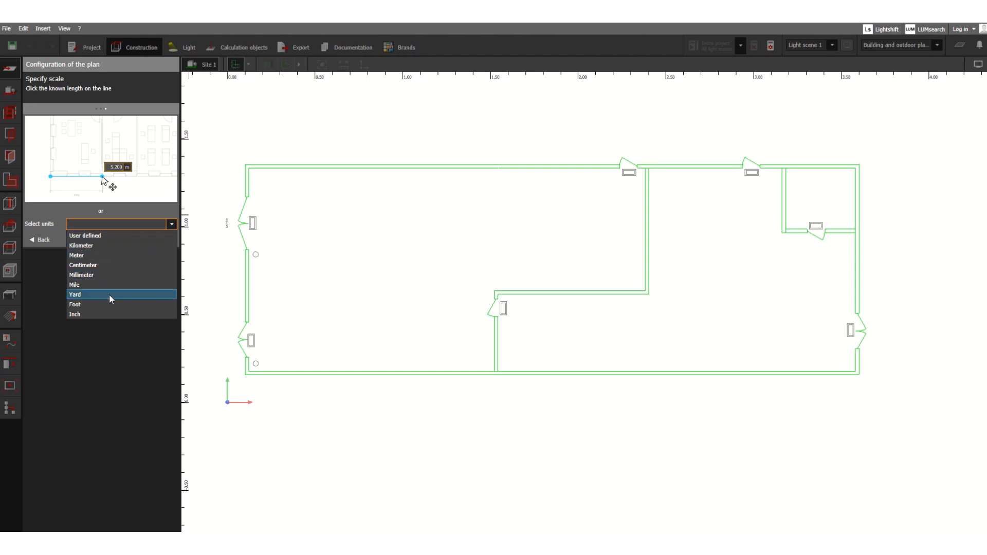
mouse_move(95, 245)
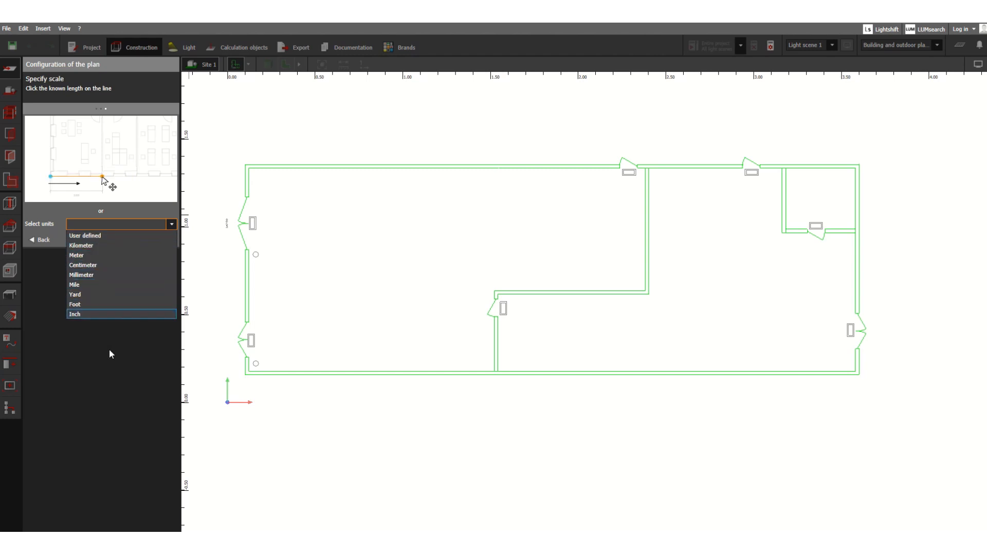
mouse_move(74, 307)
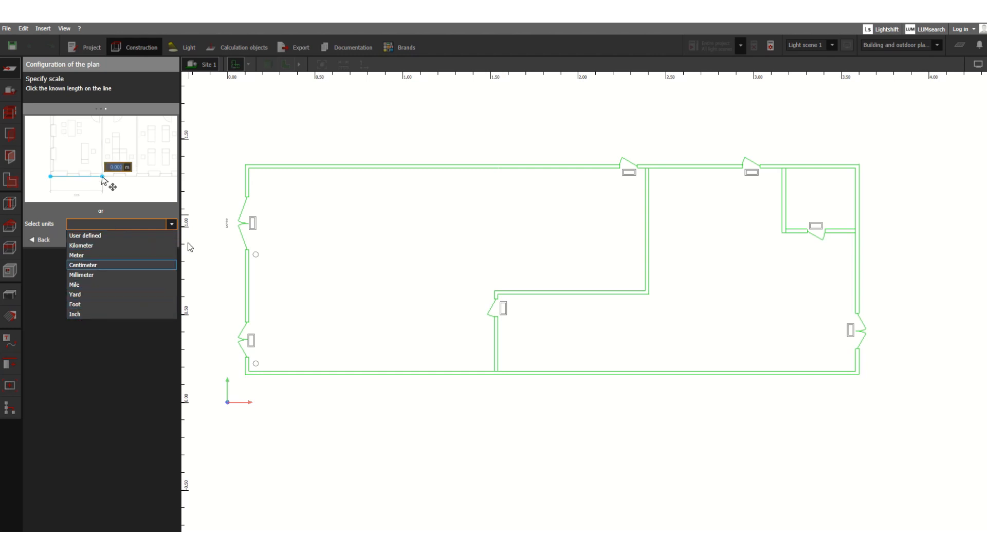
text(5.20)
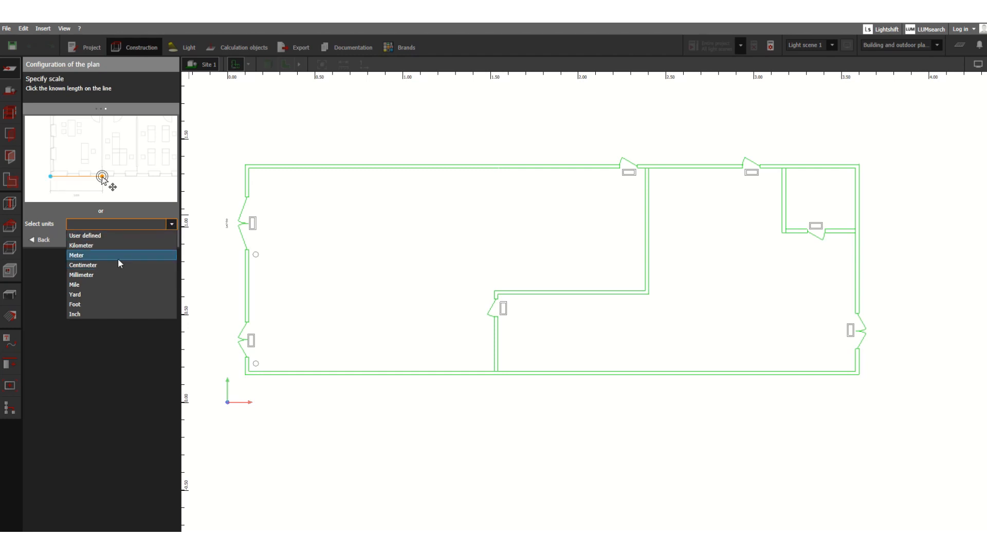
mouse_move(106, 277)
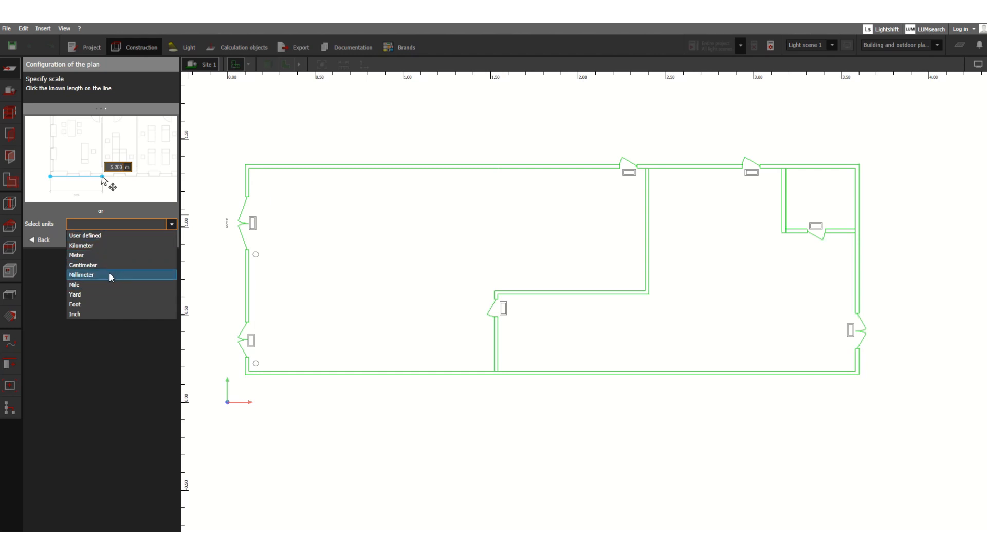
click(81, 275)
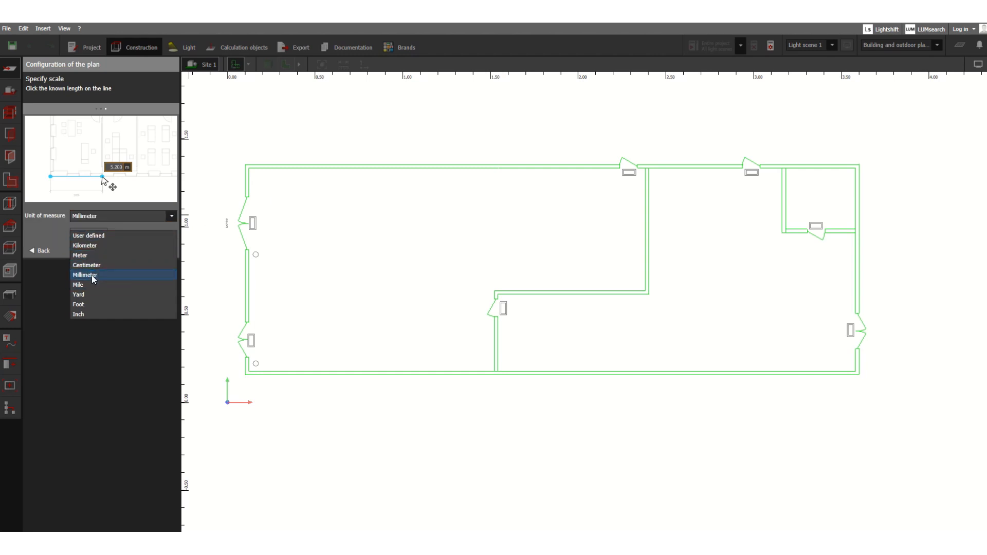
click(85, 275)
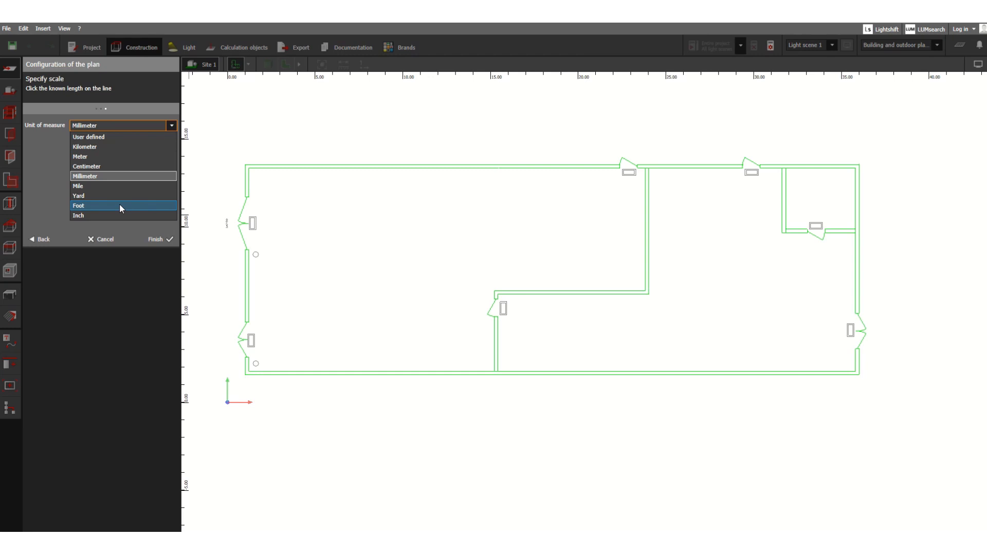
mouse_move(107, 157)
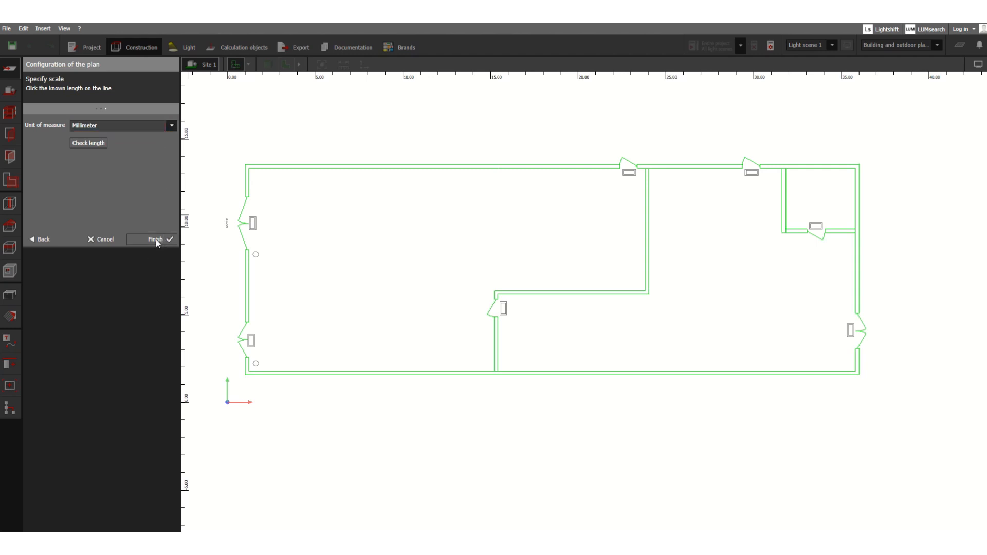
click(154, 239)
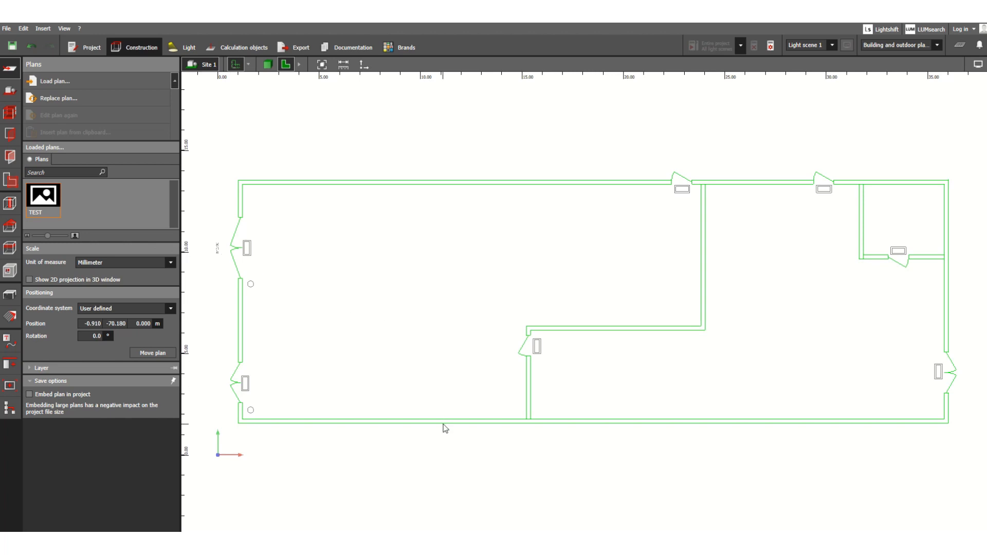
mouse_move(194, 250)
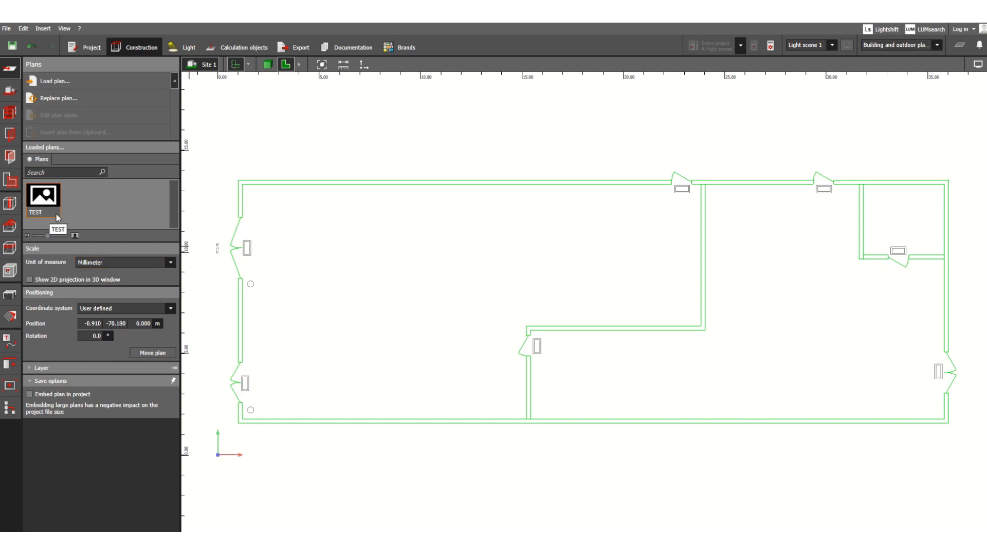
mouse_move(60, 222)
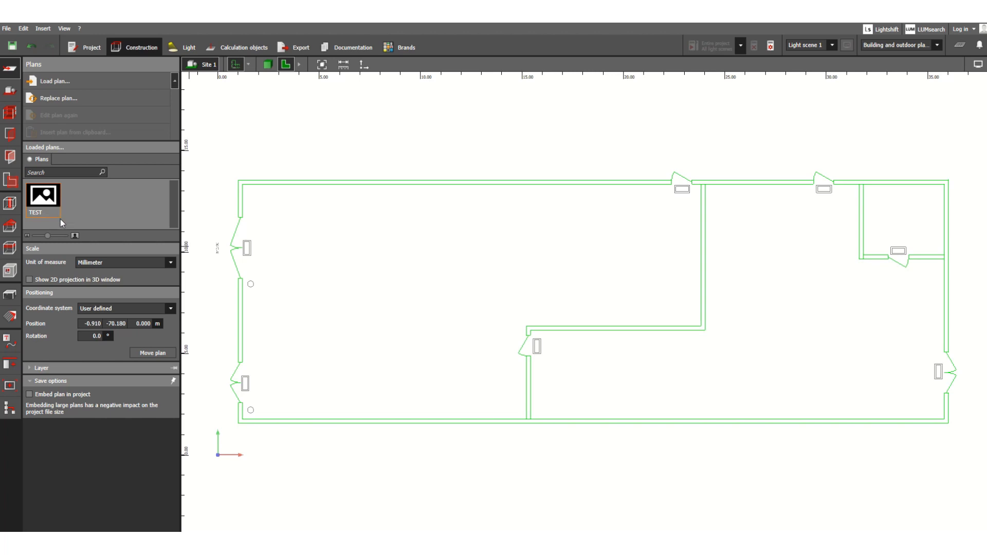
mouse_move(60, 221)
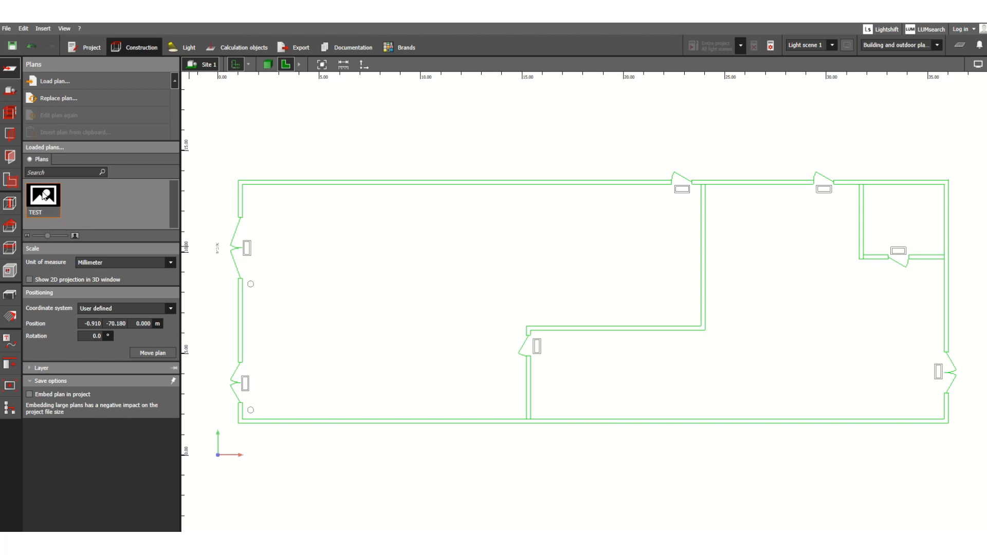
mouse_move(59, 81)
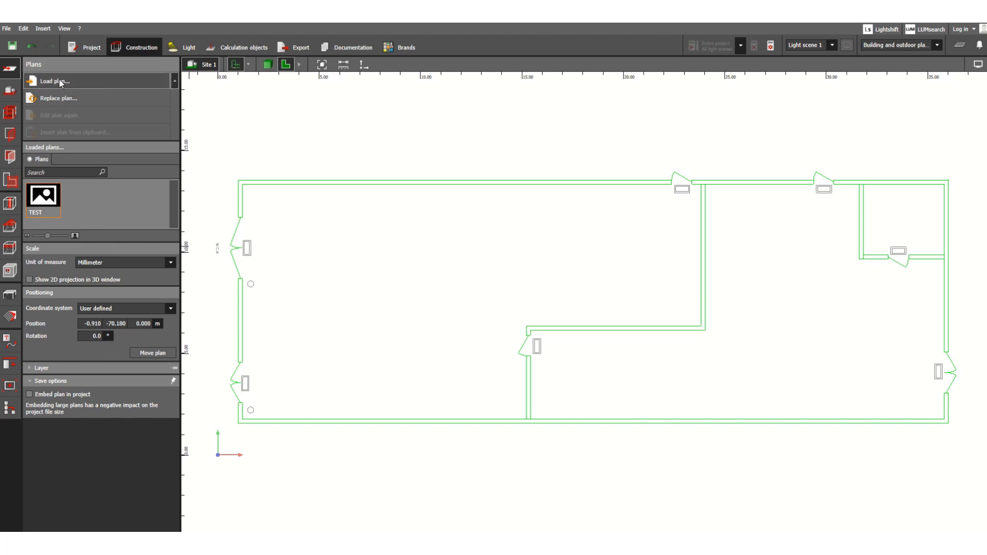
mouse_move(56, 83)
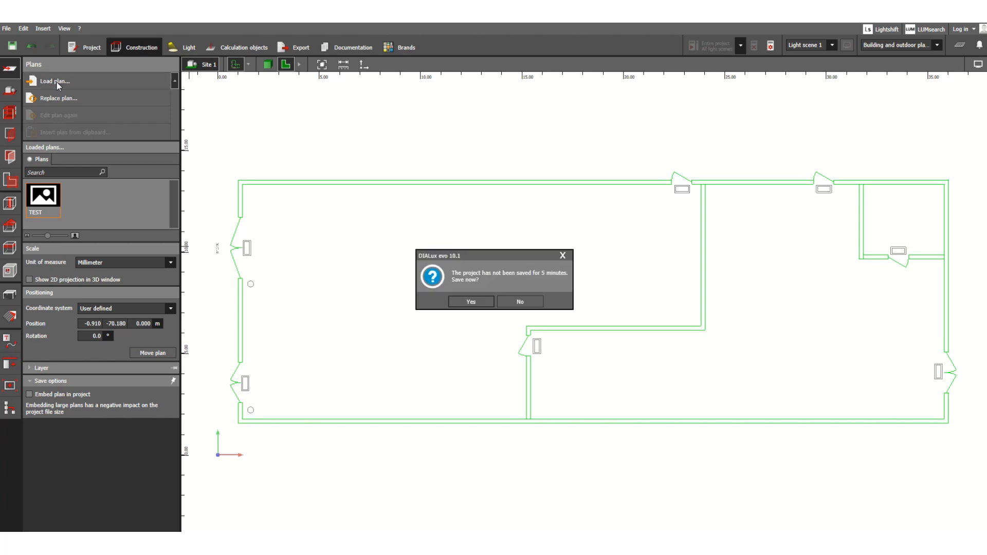
mouse_move(446, 282)
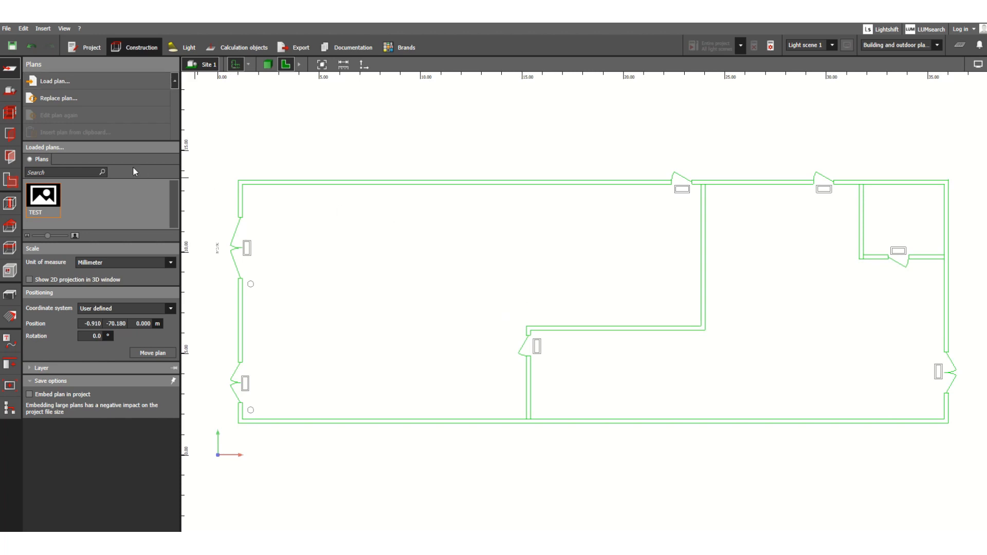
mouse_move(55, 82)
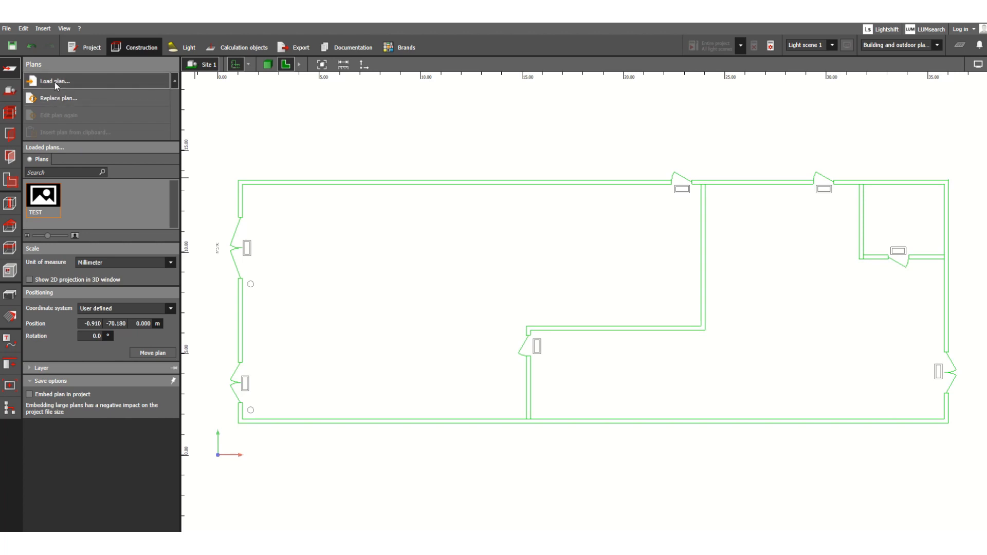
mouse_move(55, 104)
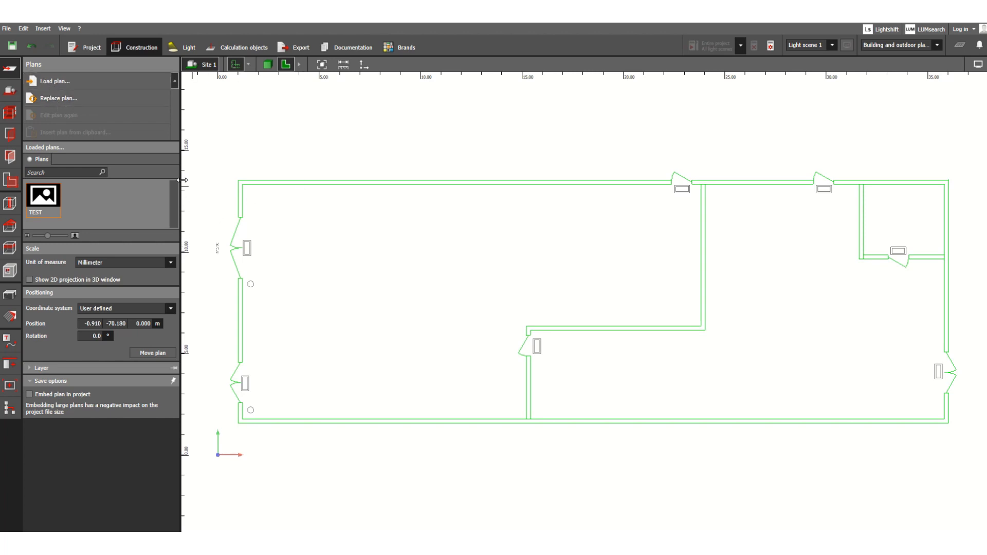
mouse_move(57, 98)
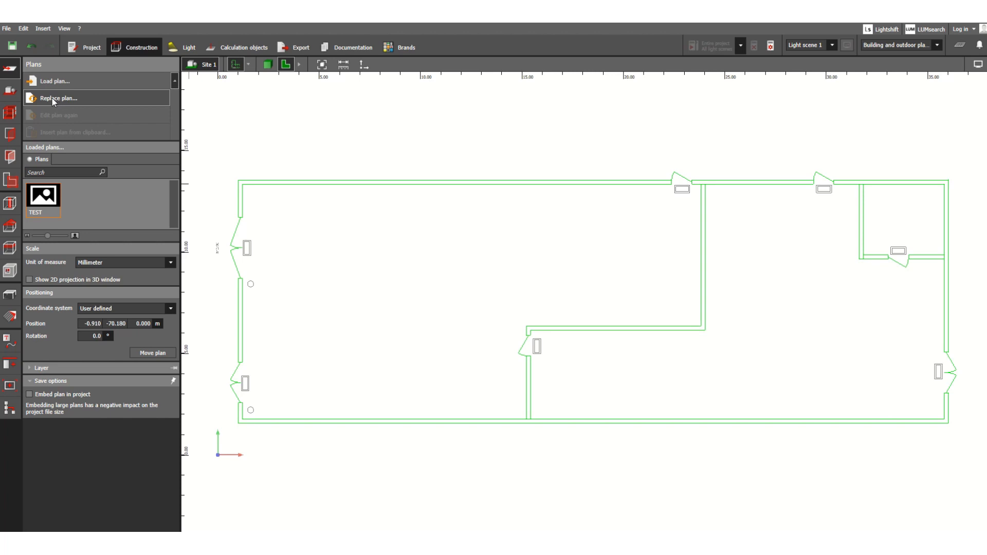
mouse_move(65, 101)
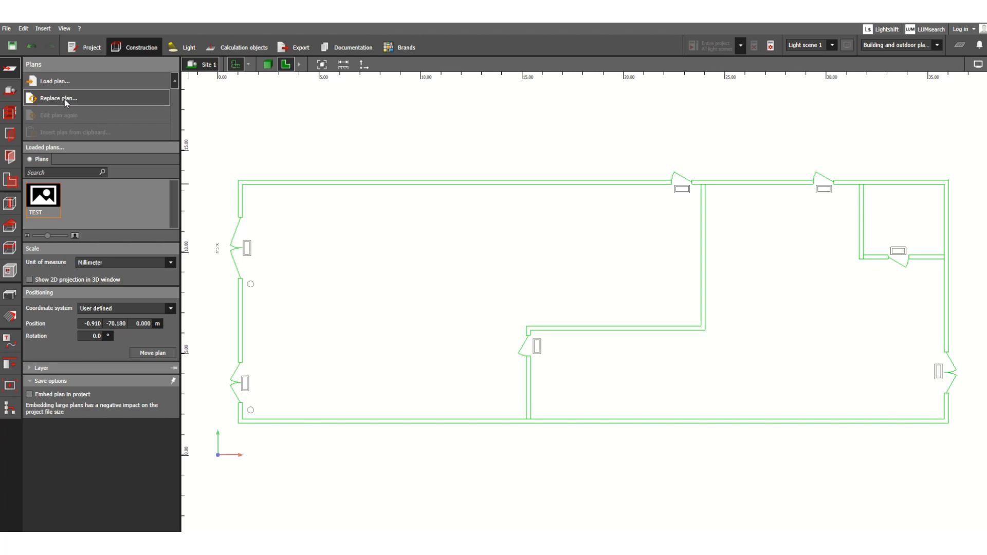
mouse_move(66, 81)
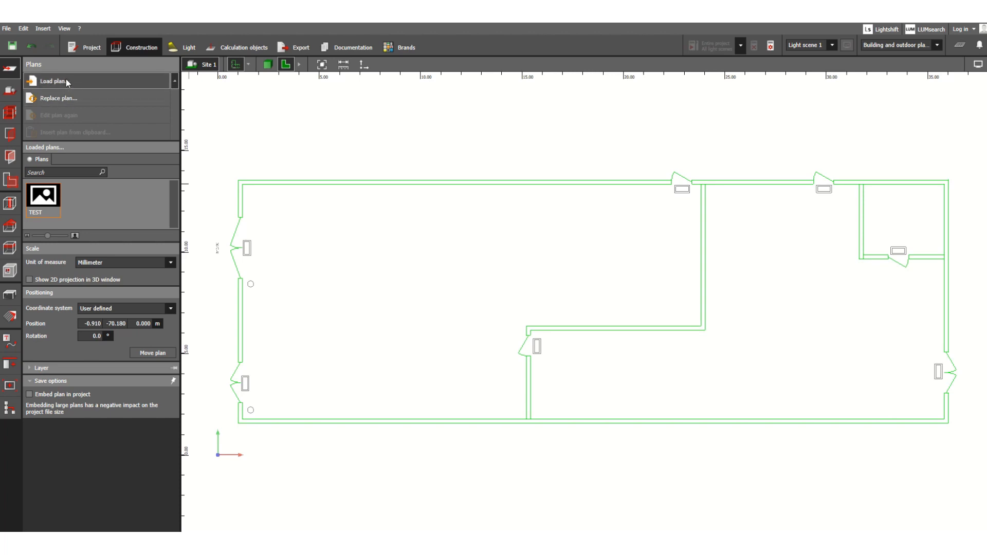
mouse_move(68, 99)
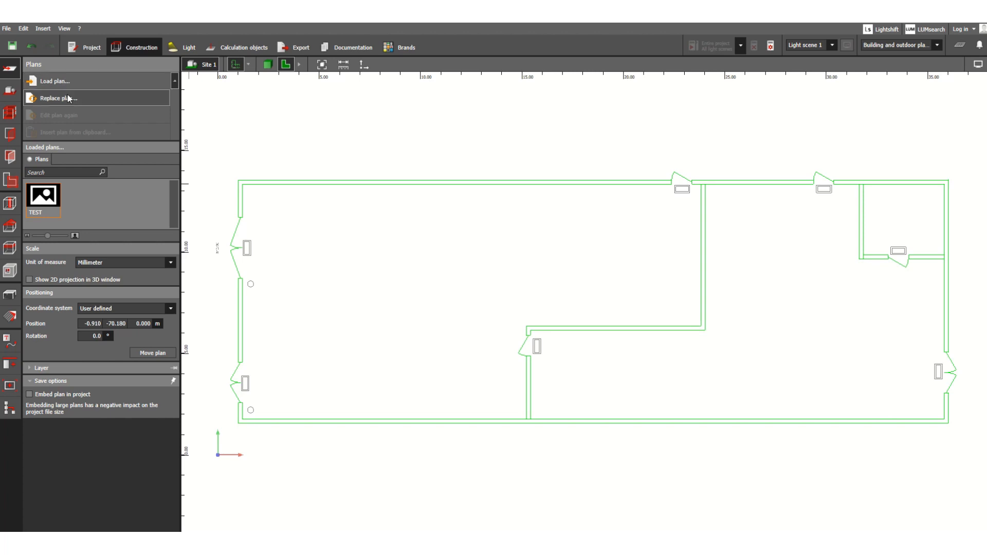
mouse_move(61, 81)
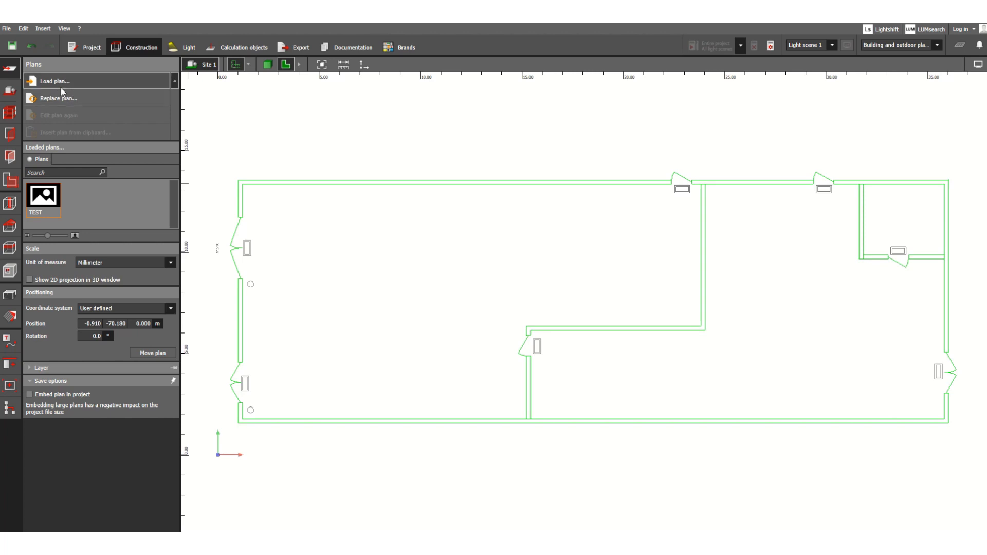
mouse_move(389, 290)
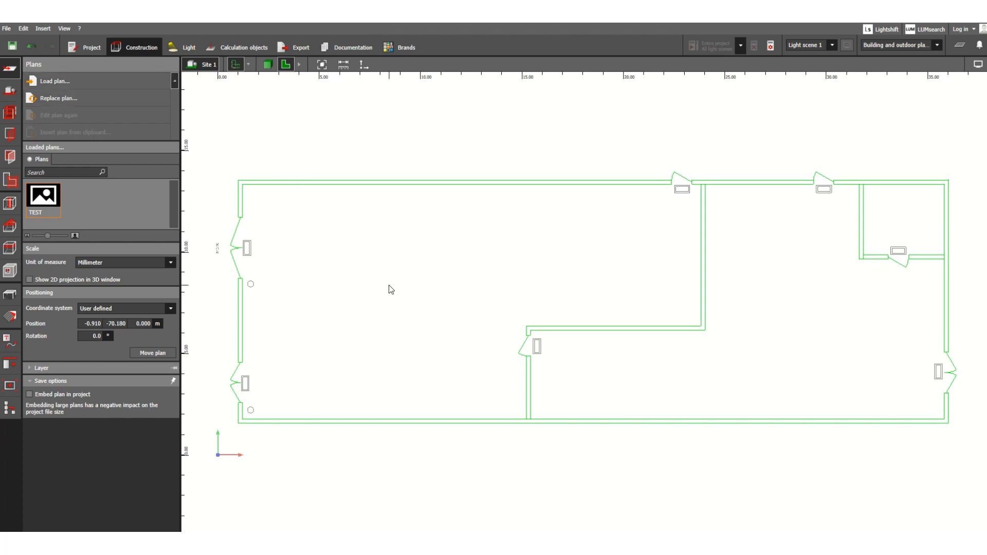
mouse_move(266, 194)
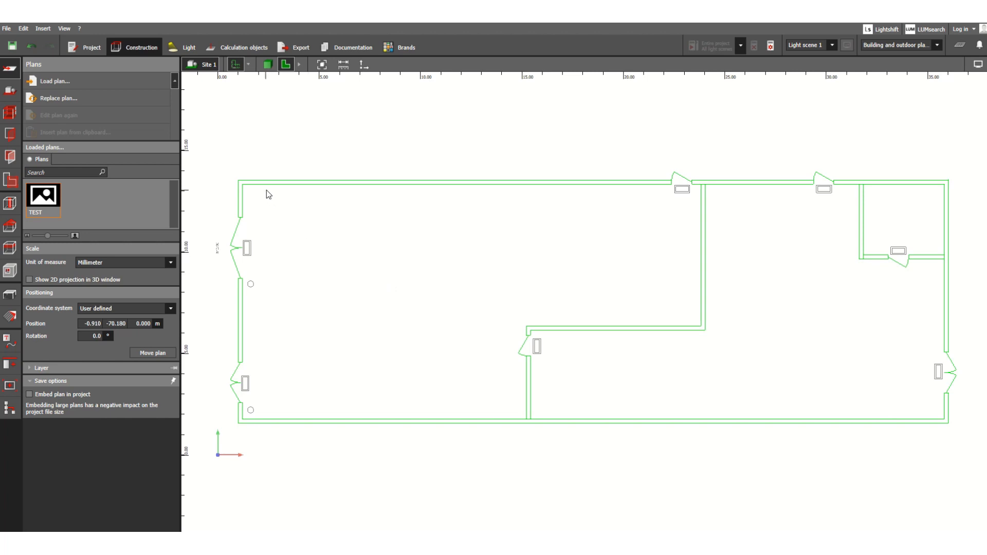
mouse_move(352, 222)
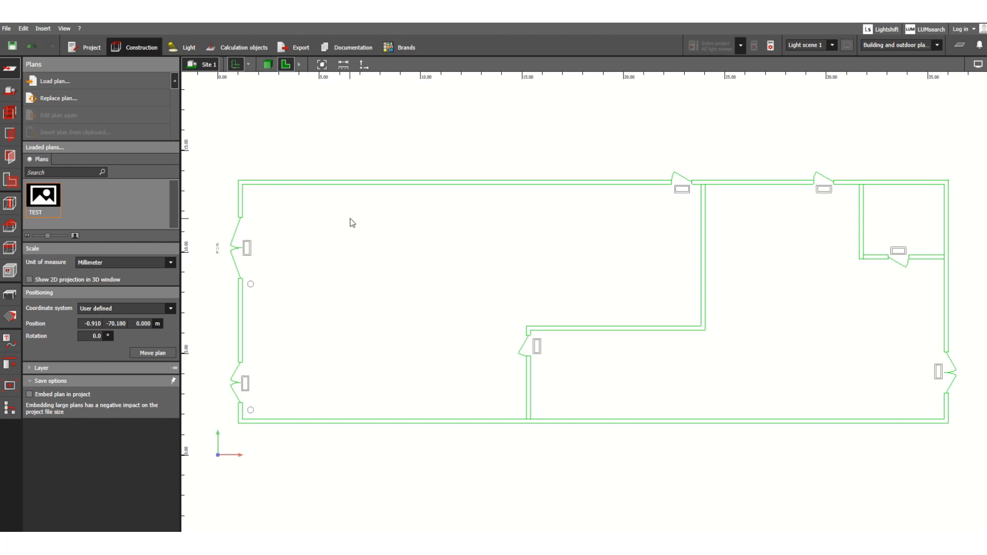
mouse_move(59, 98)
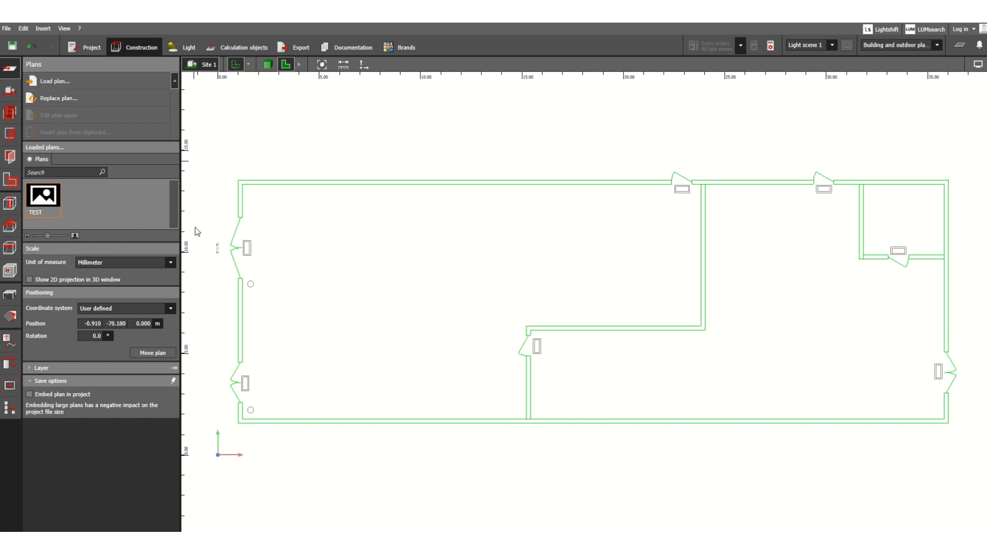
mouse_move(71, 200)
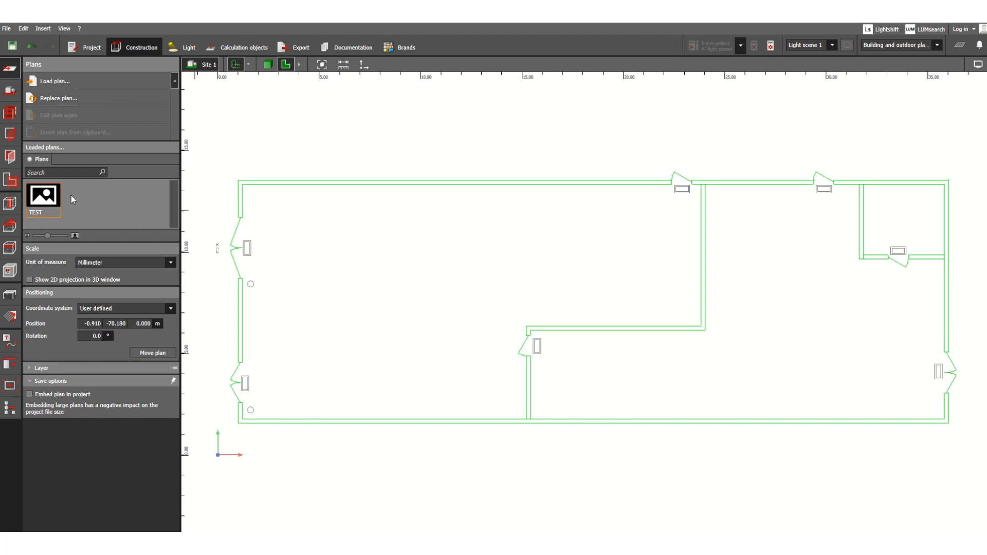
mouse_move(131, 200)
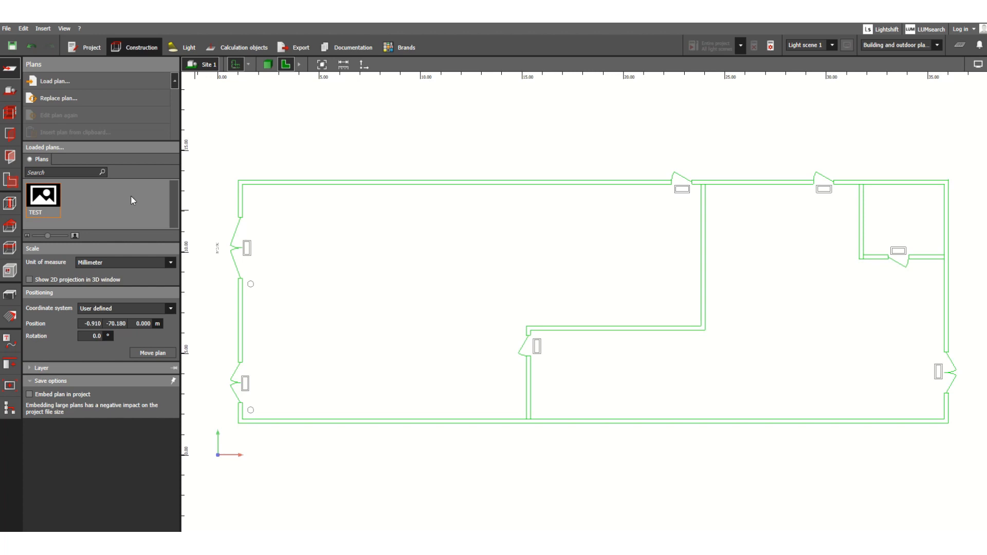
mouse_move(143, 206)
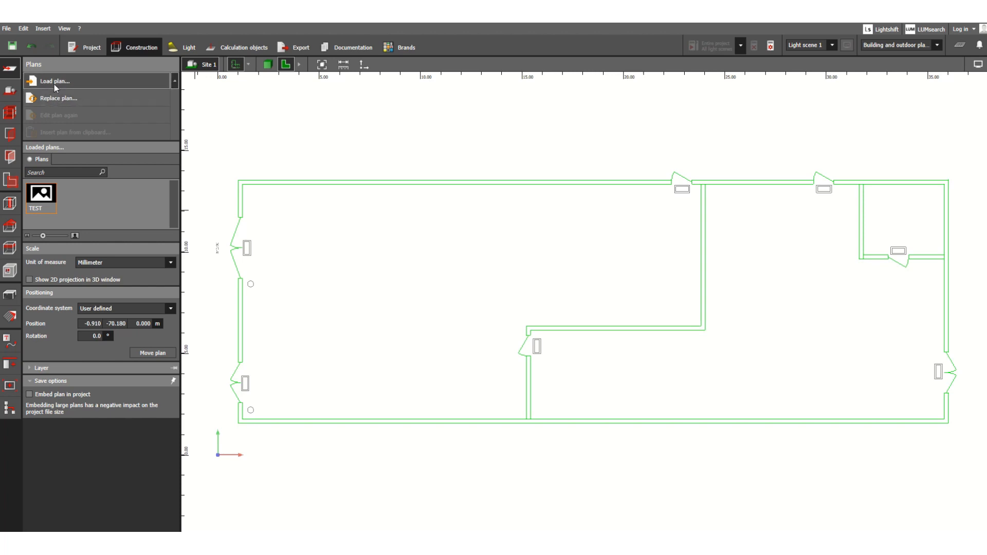
mouse_move(40, 194)
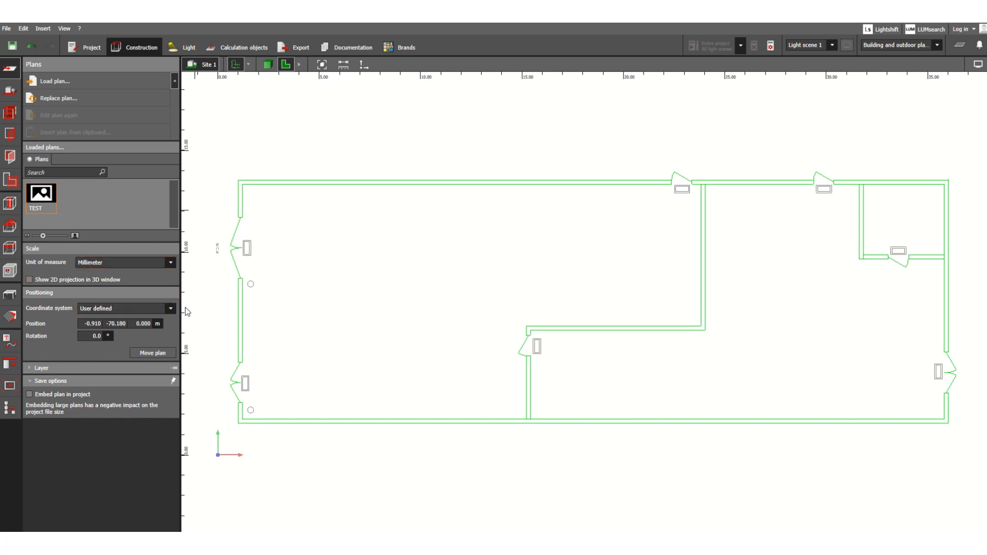
Choose Move plan in the Positioning section
click(141, 323)
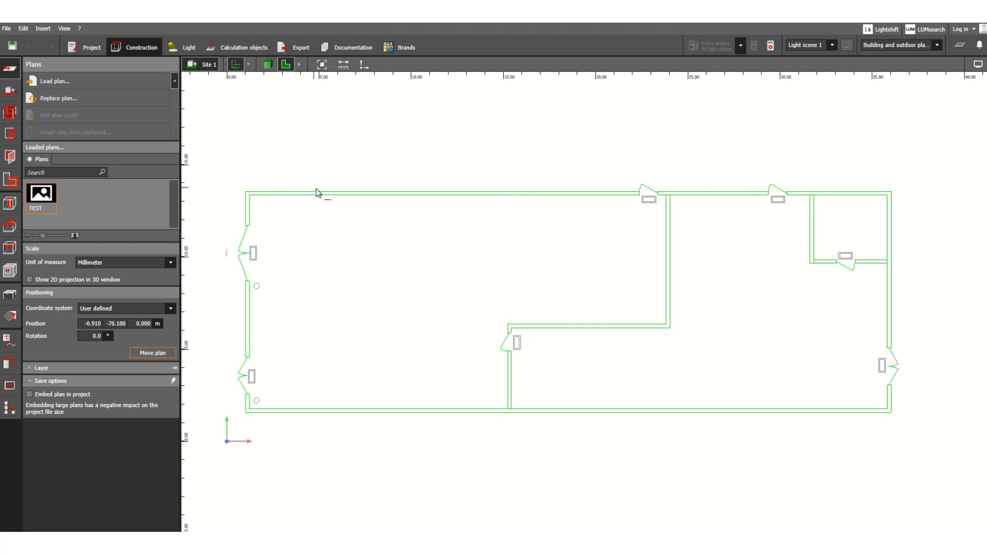
mouse_move(726, 346)
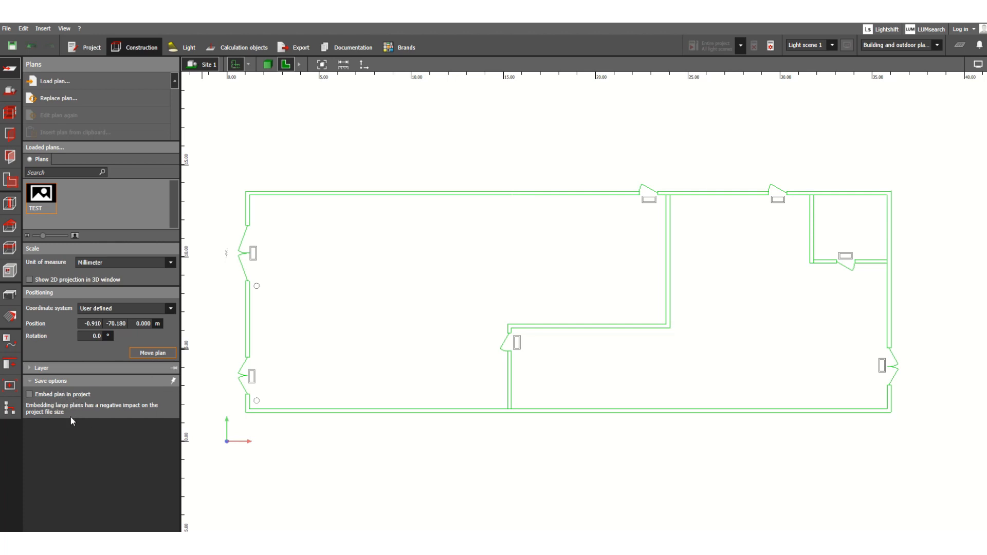
mouse_move(224, 240)
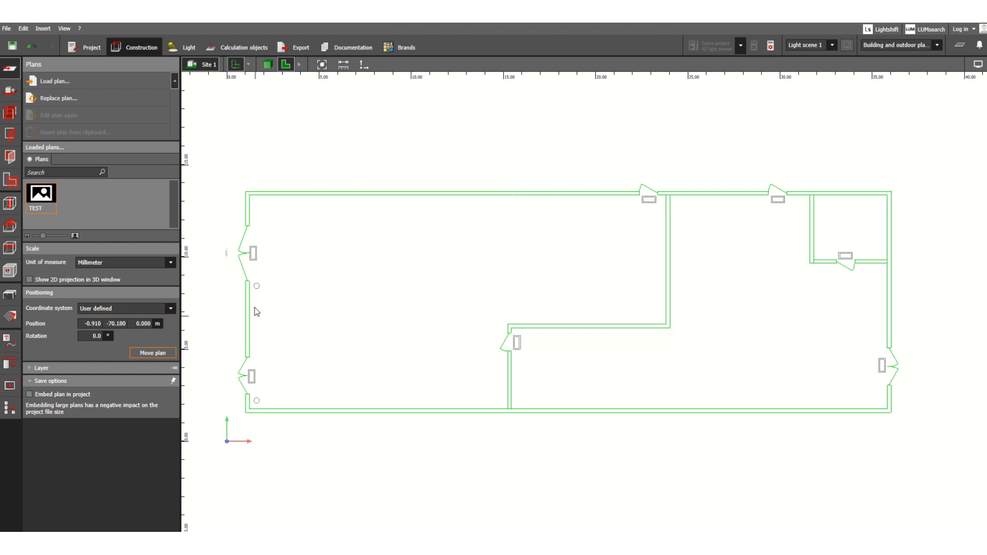
mouse_move(255, 236)
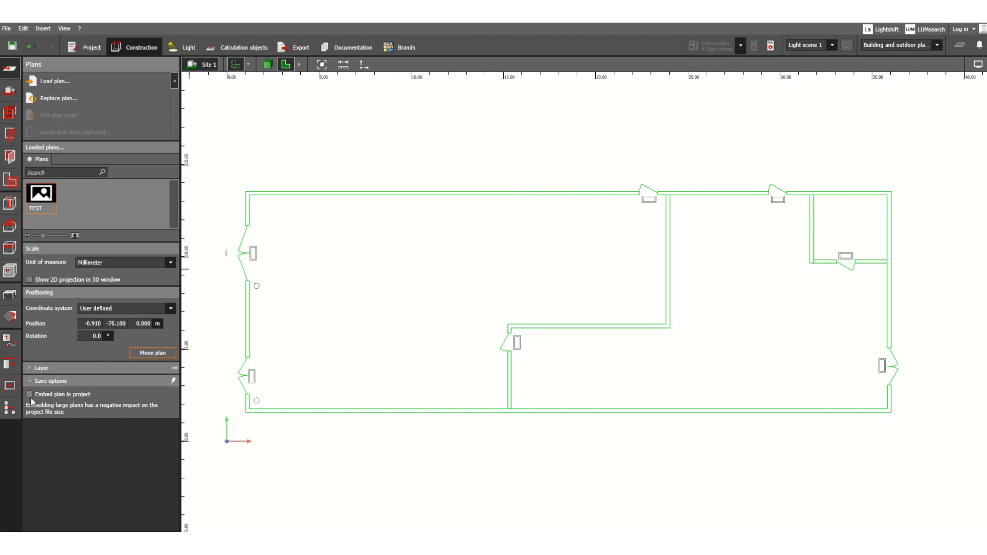
mouse_move(195, 233)
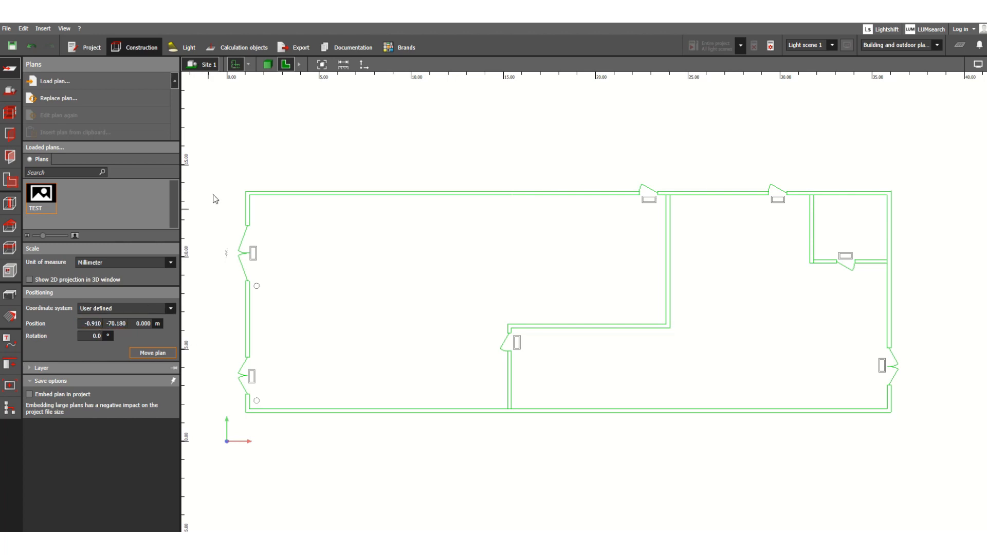
mouse_move(370, 135)
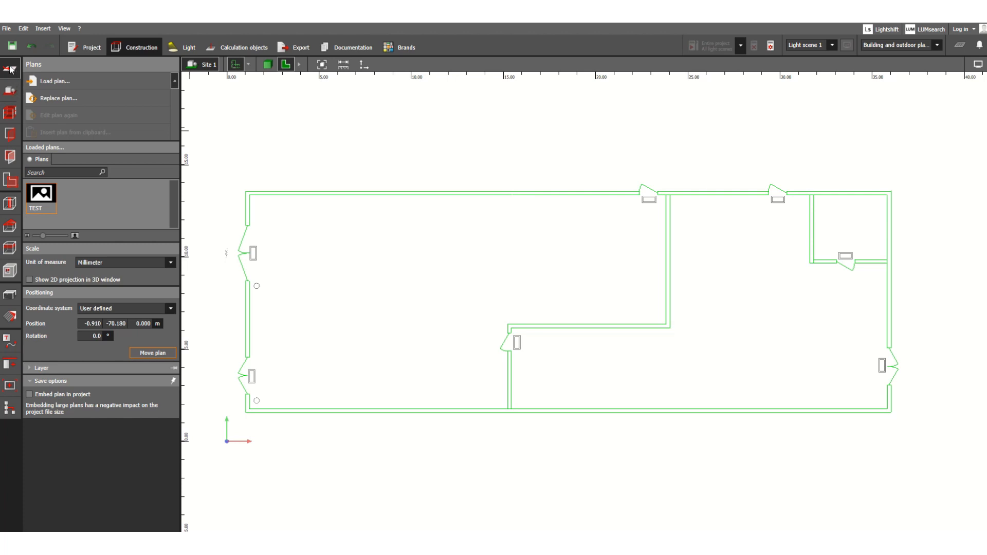
mouse_move(53, 81)
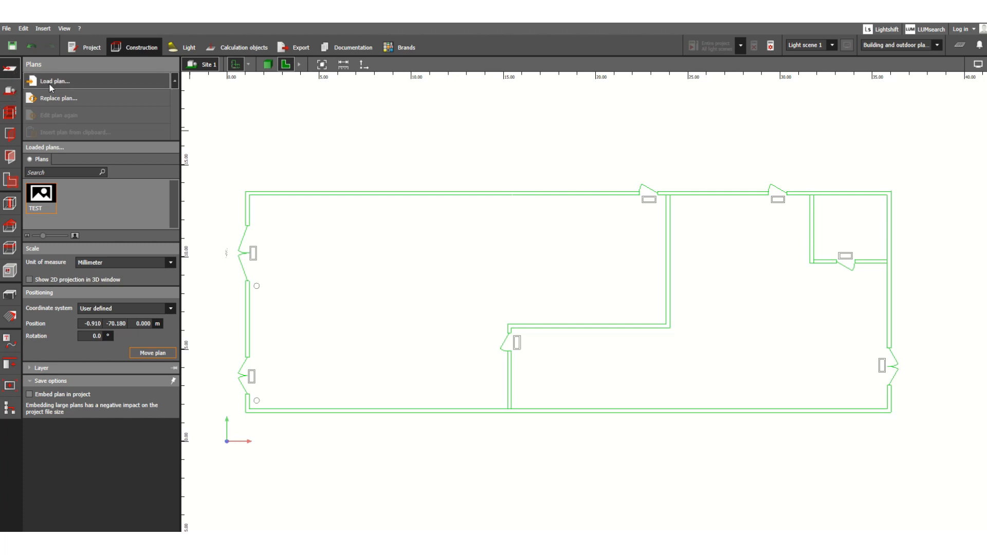
mouse_move(69, 98)
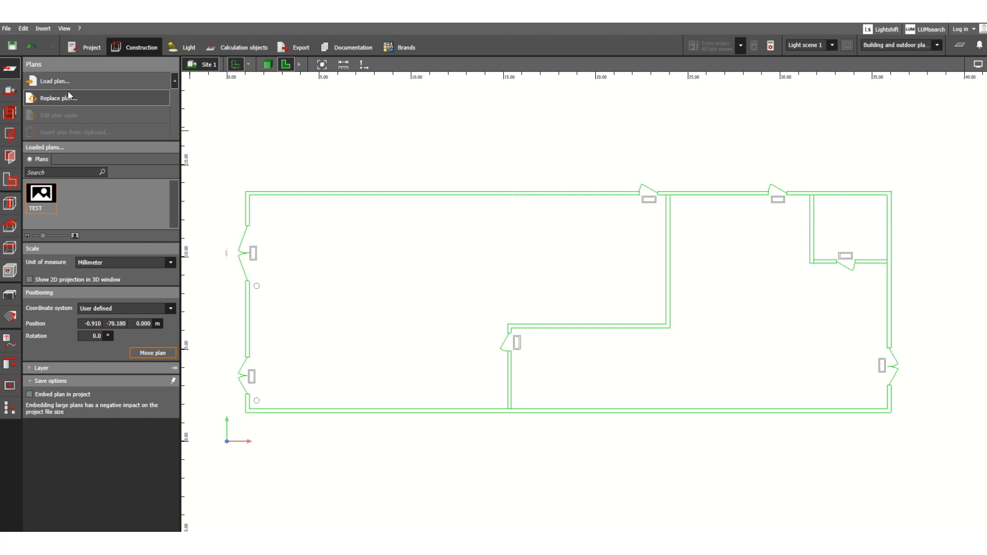
mouse_move(290, 173)
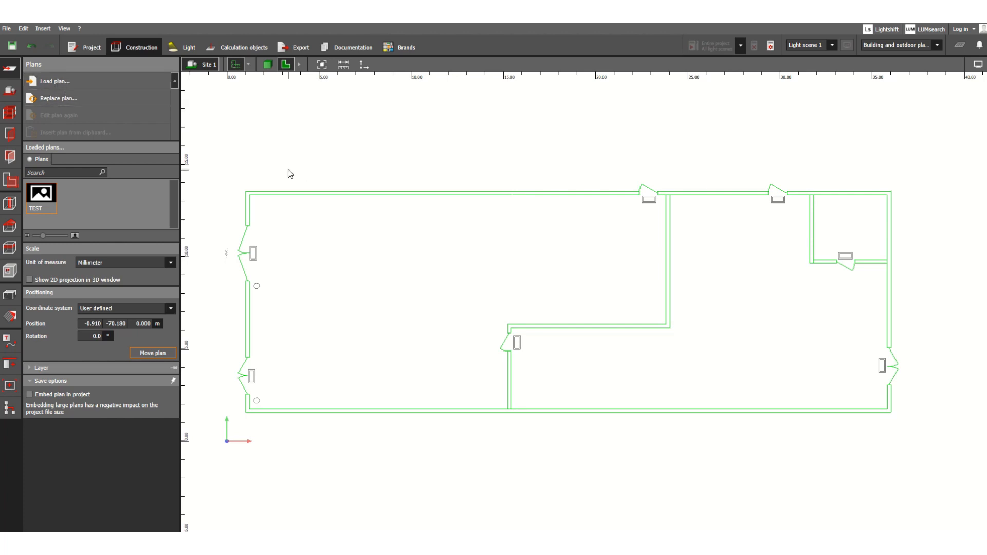
mouse_move(855, 291)
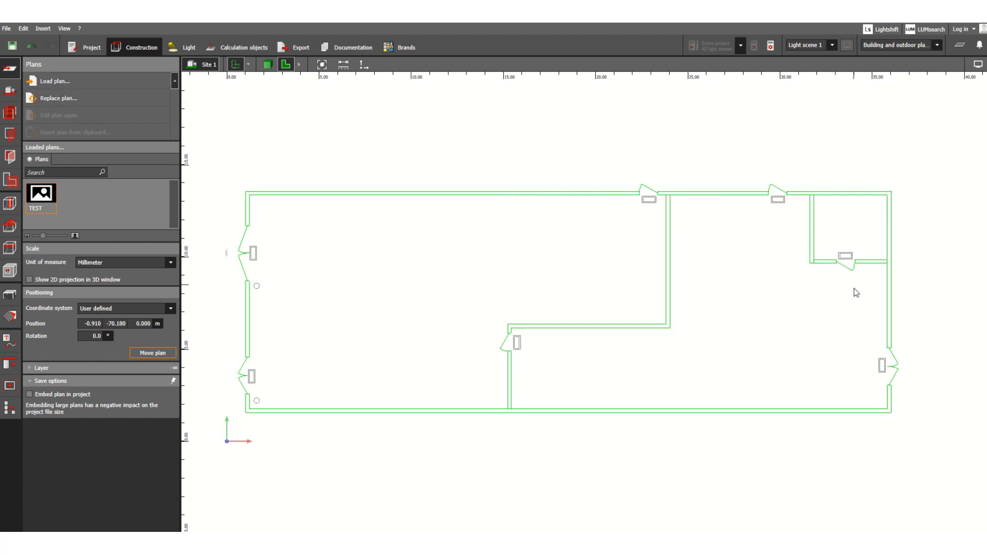
mouse_move(414, 173)
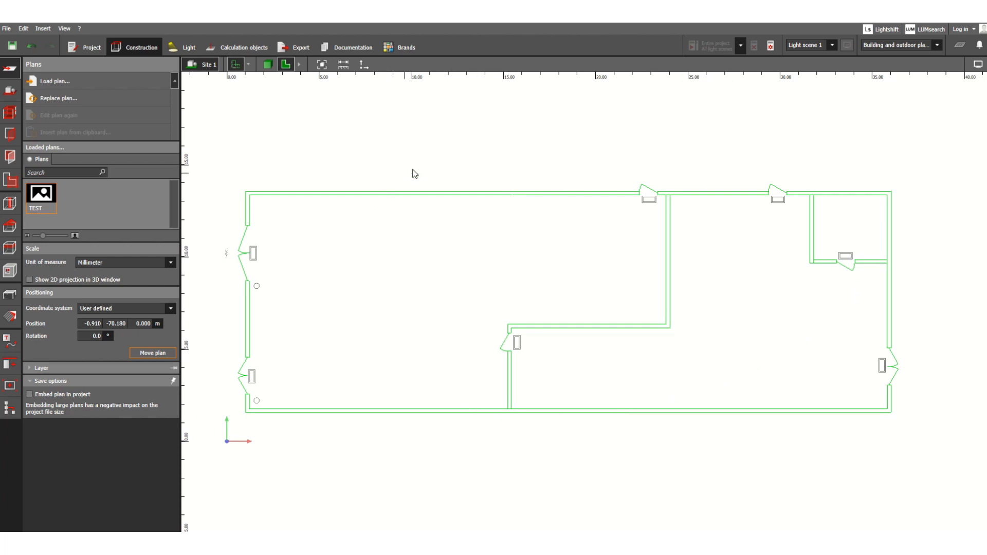
mouse_move(393, 317)
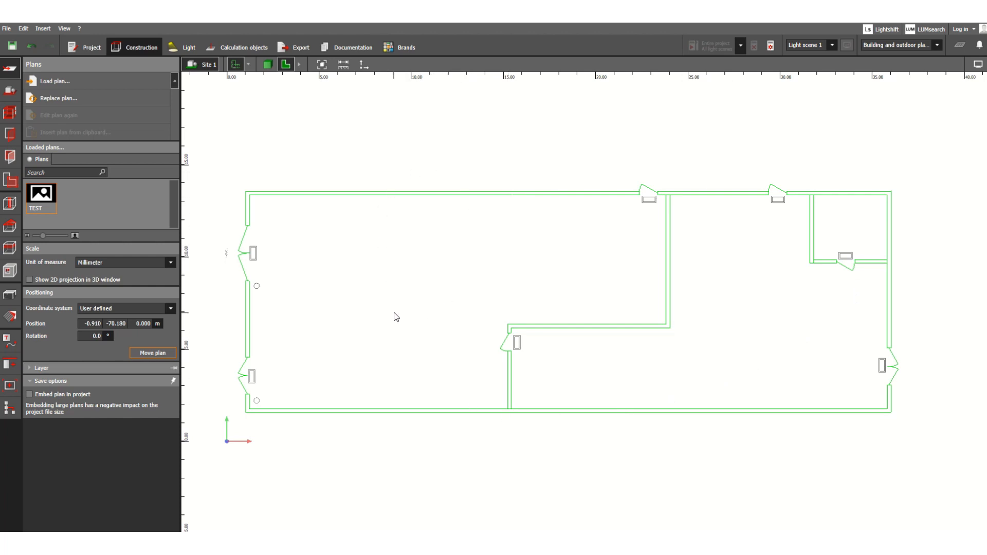